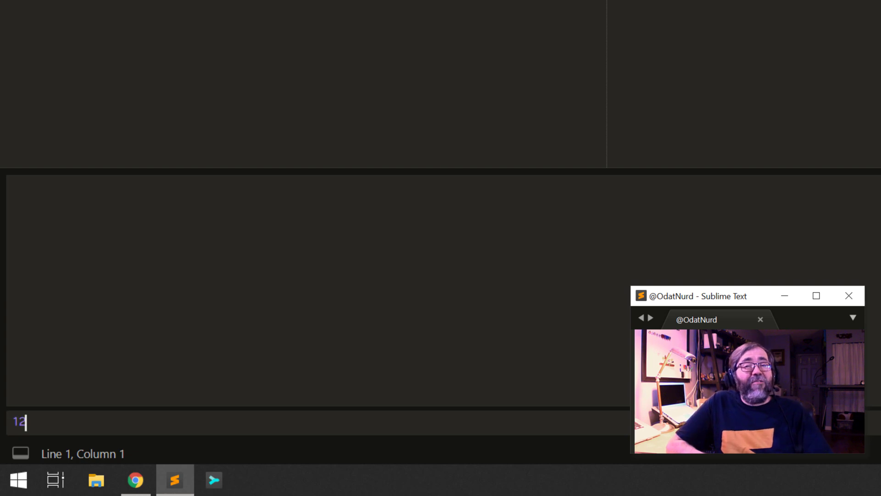
Step: Evaluate 12 * 2 in the Terminus Python REPL
{"action": "type", "text": "* 2"}
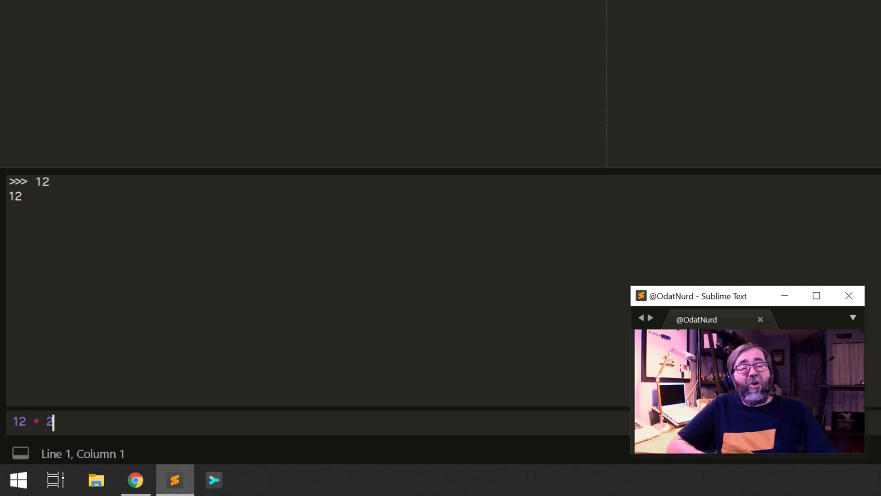
{"action": "key", "text": "Return"}
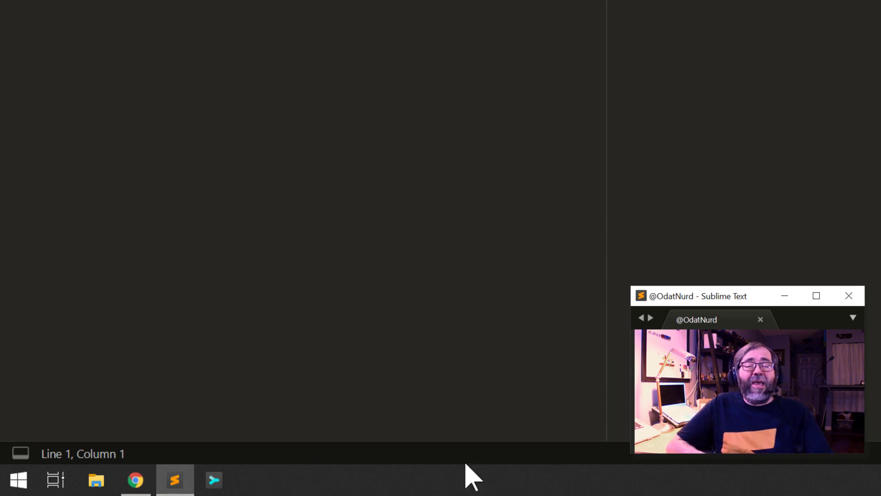
{"action": "left_click", "coordinate": [135, 479]}
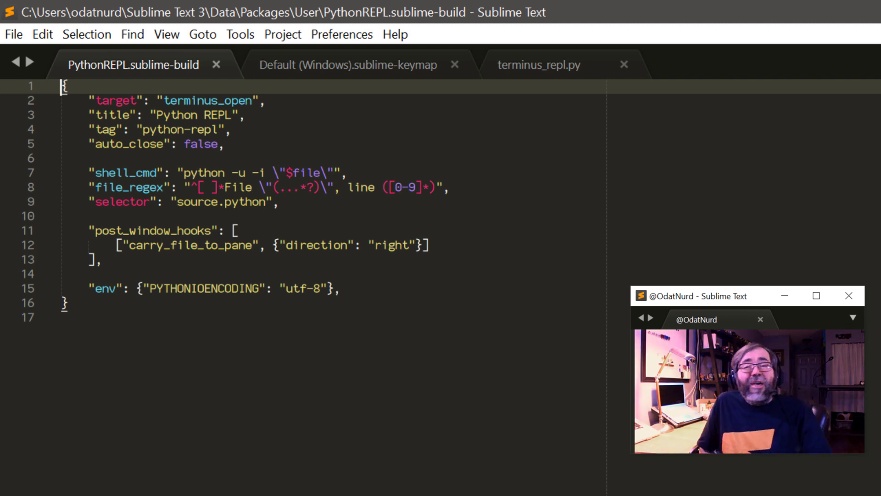
{"action": "left_click", "coordinate": [347, 65]}
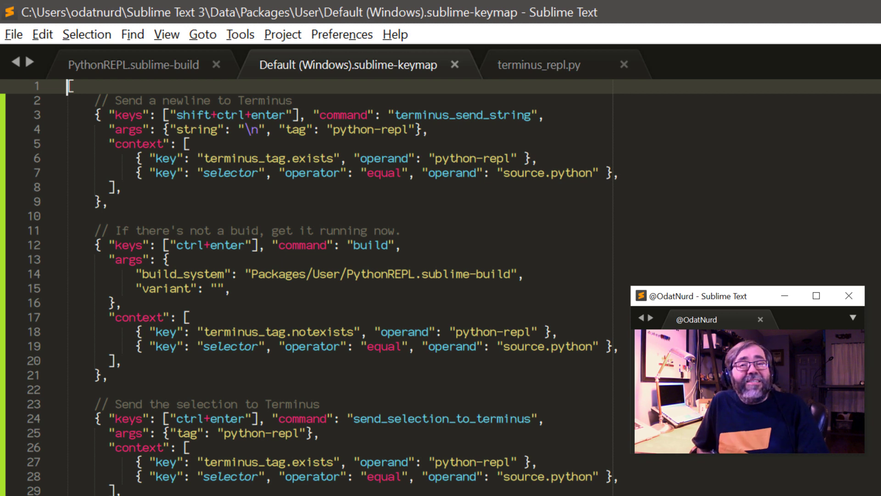
Step: Switch to the terminus_repl.py plugin source
{"action": "left_click", "coordinate": [538, 65]}
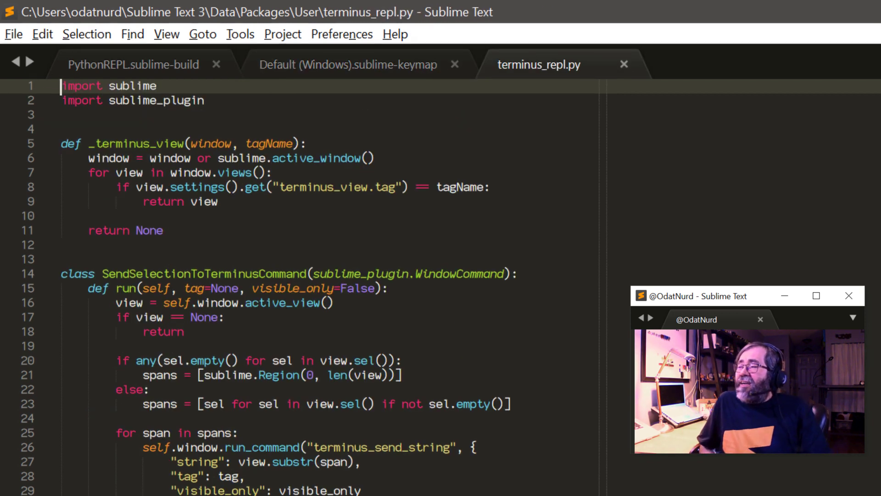
Step: Scroll through the SendSelectionToTerminusCommand and SampleREPLListener classes in terminus_repl.py
{"action": "scroll", "scroll_direction": "down", "scroll_amount": 3}
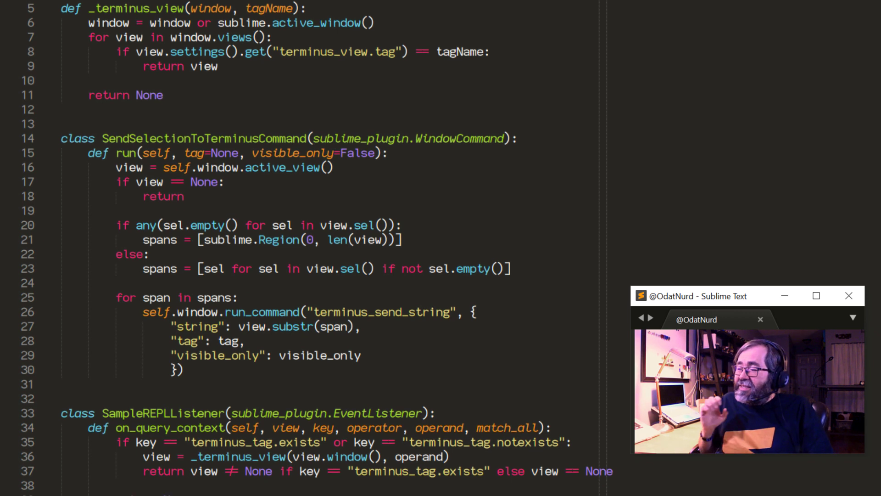
{"action": "scroll", "scroll_direction": "down", "scroll_amount": 3}
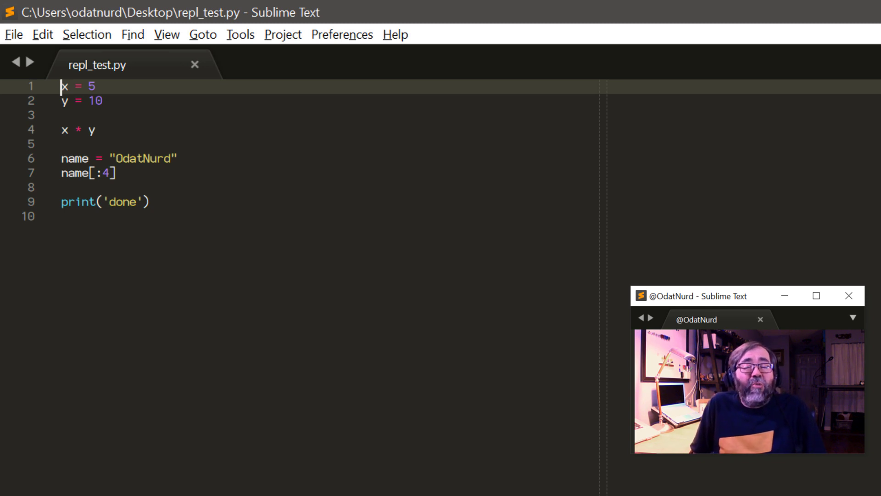
Step: Open repl_test.py from the Desktop in its own window
{"action": "key", "text": "enter"}
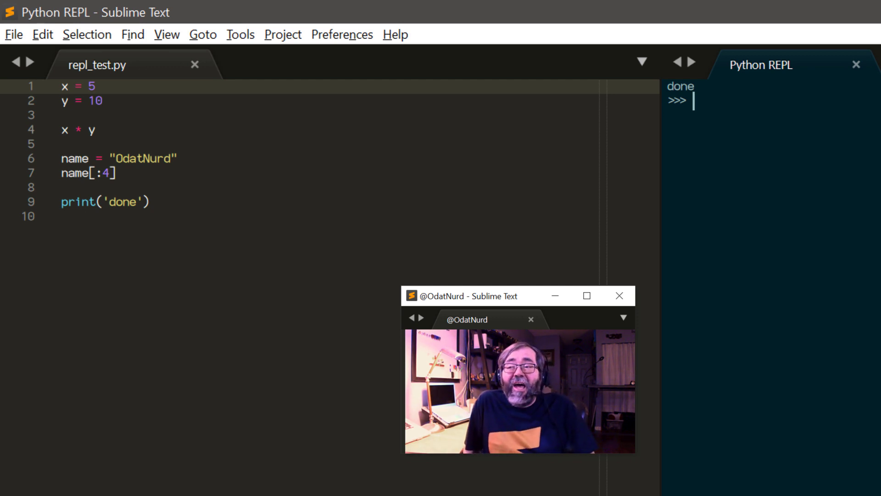
Step: Evaluate x and name in the Python REPL to see their values
{"action": "type", "text": "x"}
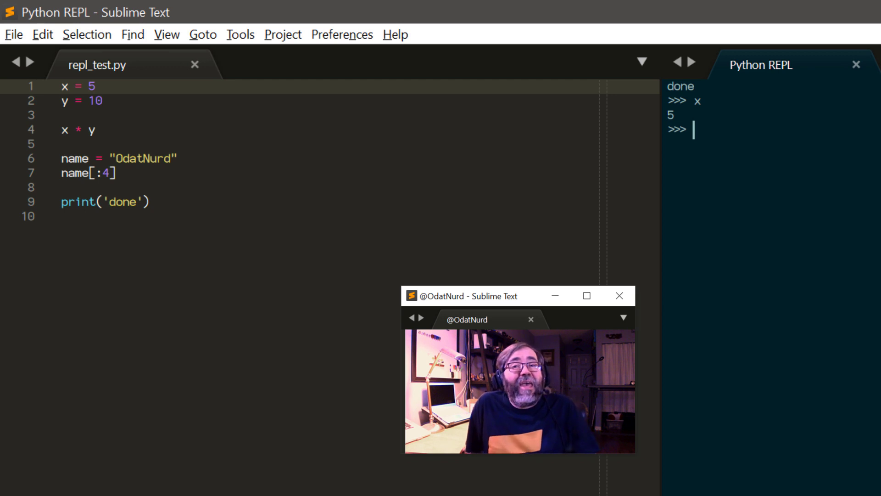
{"action": "type", "text": "name"}
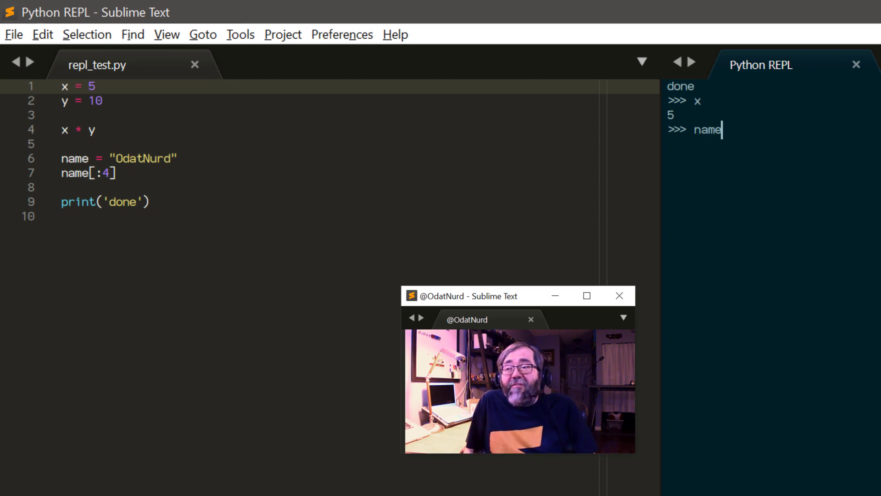
{"action": "key", "text": "Return"}
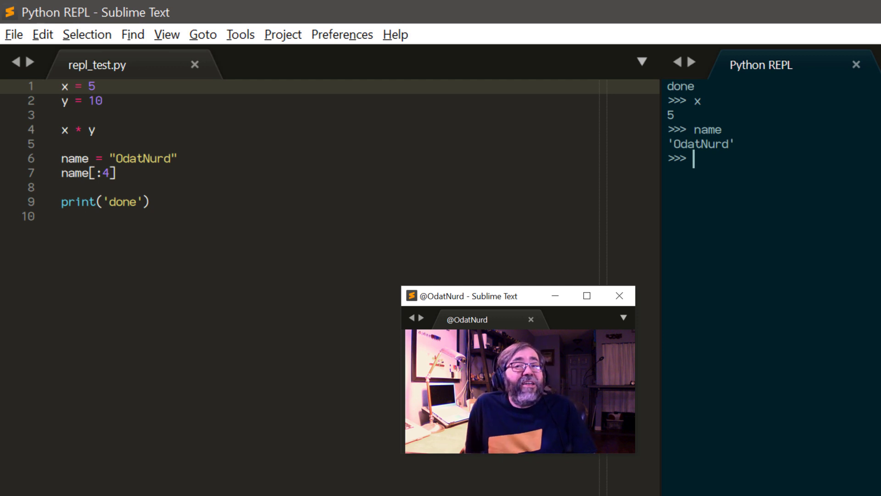
Step: Reassign name to 'Terence' in the REPL
{"action": "type", "text": "name = '"}
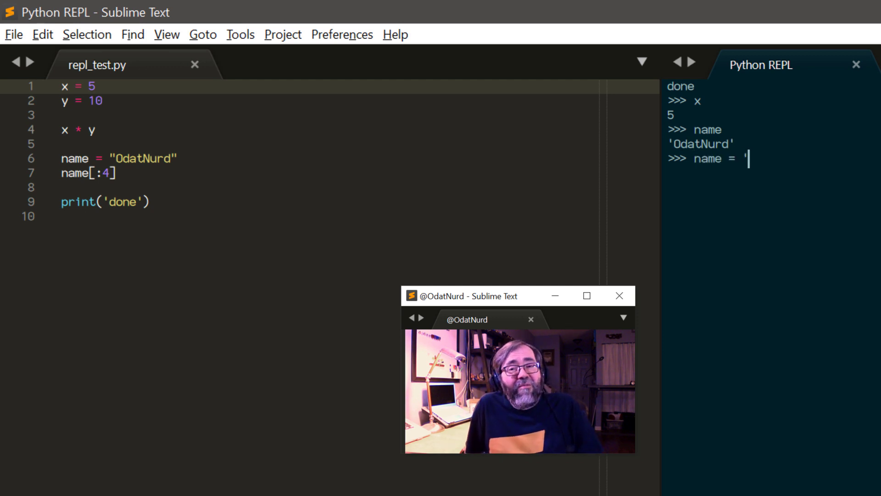
{"action": "type", "text": "Terence"}
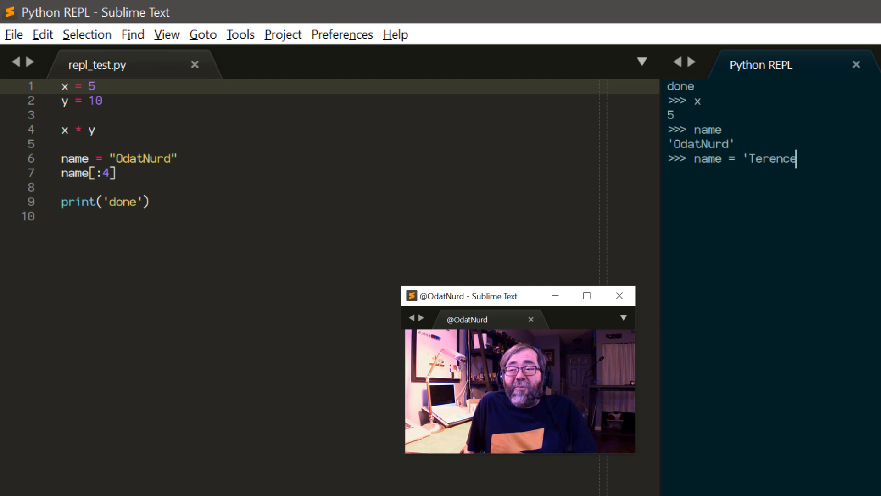
{"action": "type", "text": "'"}
{"action": "type", "text": "name"}
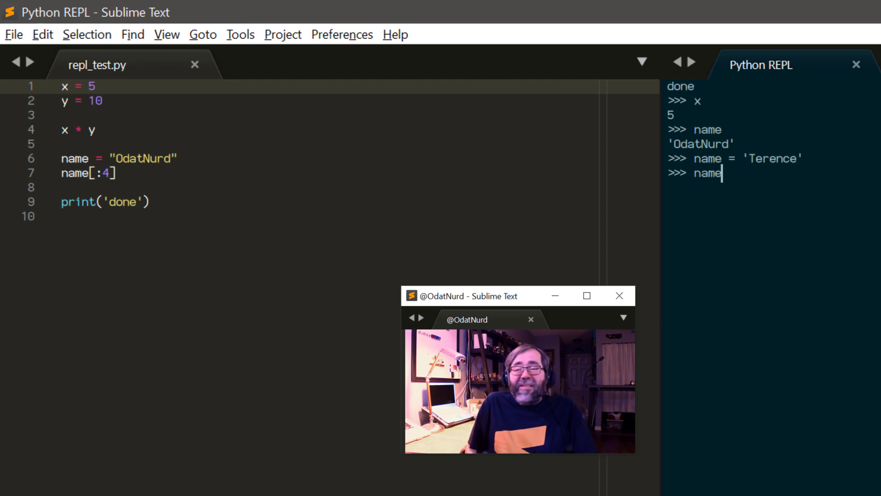
{"action": "key", "text": "Return"}
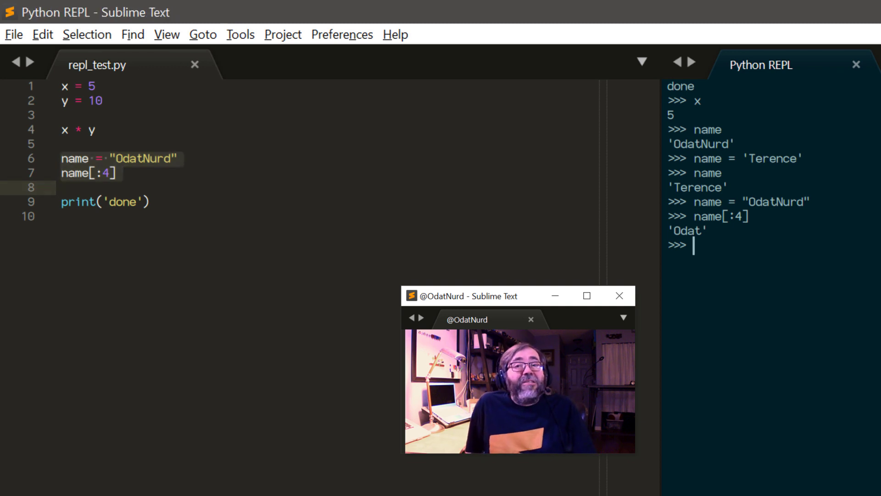
Step: Confirm name returns 'OdatNurd', then return to the print line in repl_test.py
{"action": "key", "text": "Return"}
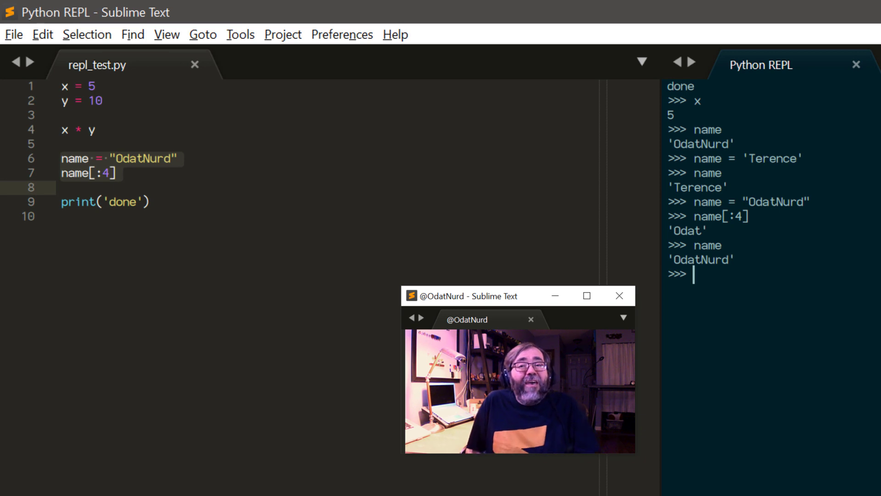
{"action": "left_click", "coordinate": [87, 173]}
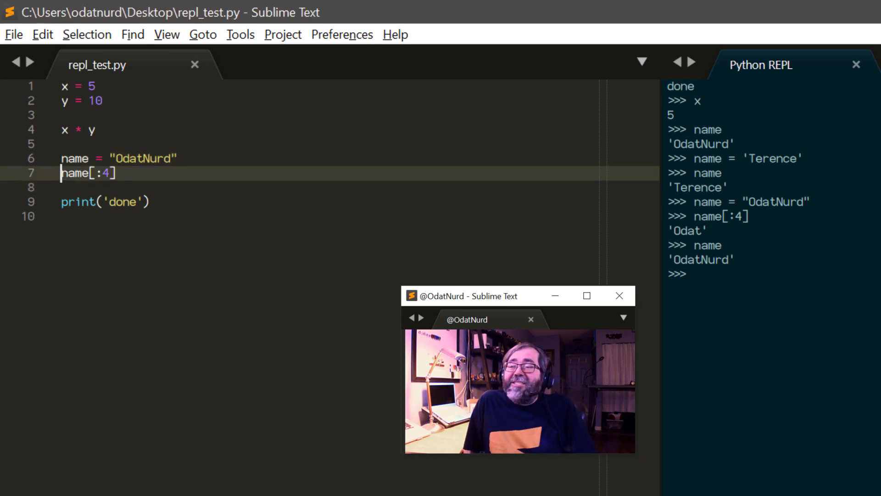
{"action": "left_click", "coordinate": [150, 202]}
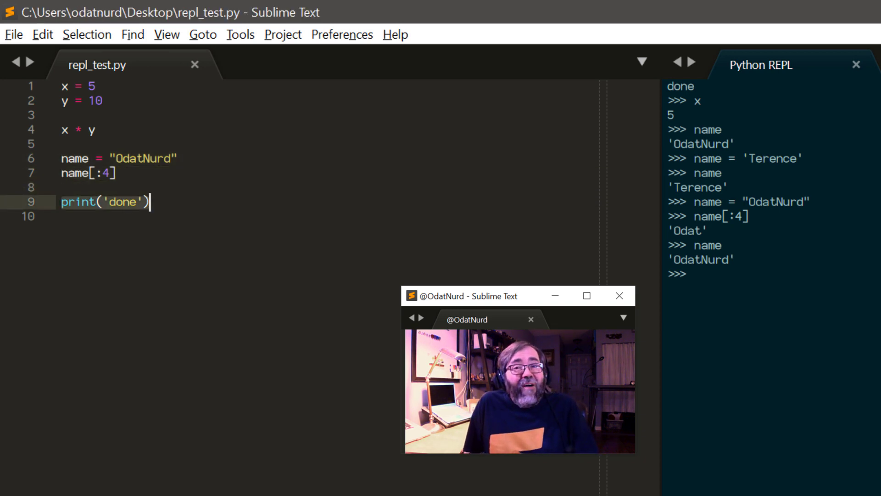